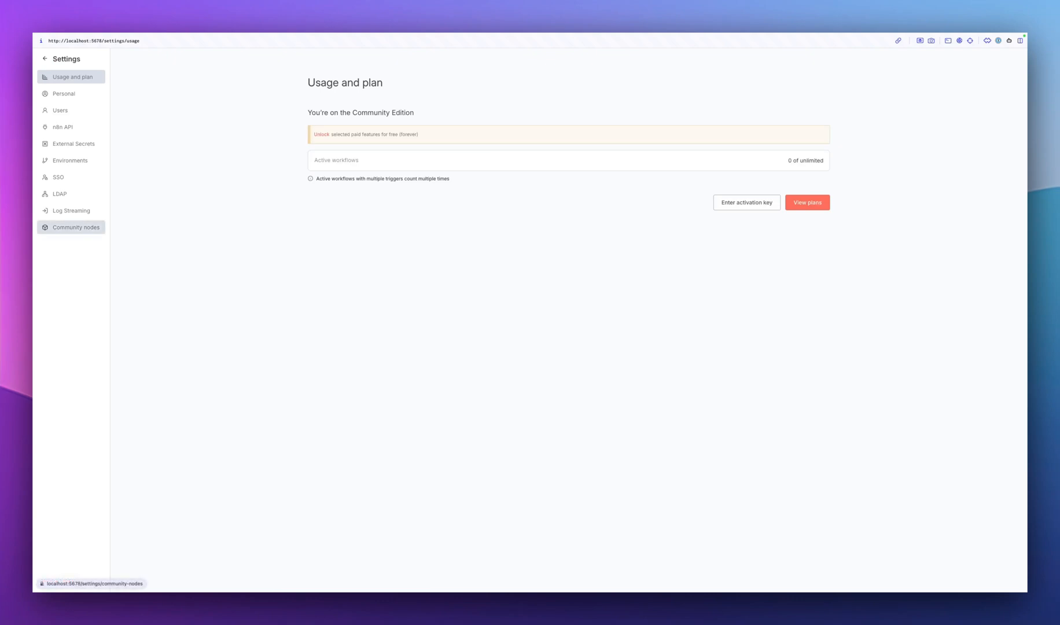
# Go to the Community nodes page in Settings
pyautogui.click(76, 227)
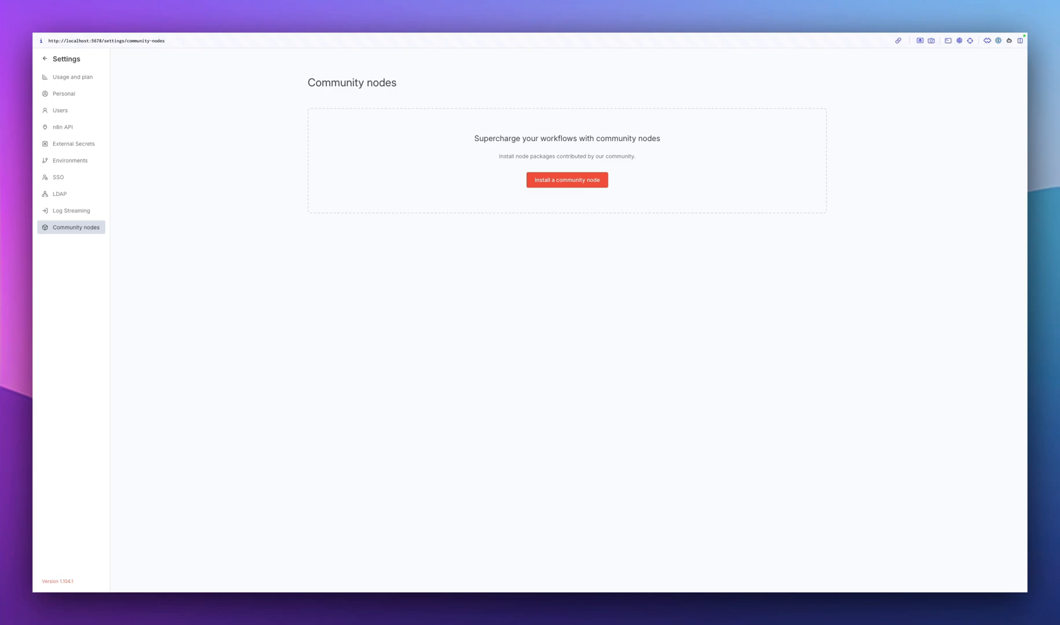
# Install the n8n-nodes-synadia package, accepting the unverified-code risk notice
pyautogui.click(566, 180)
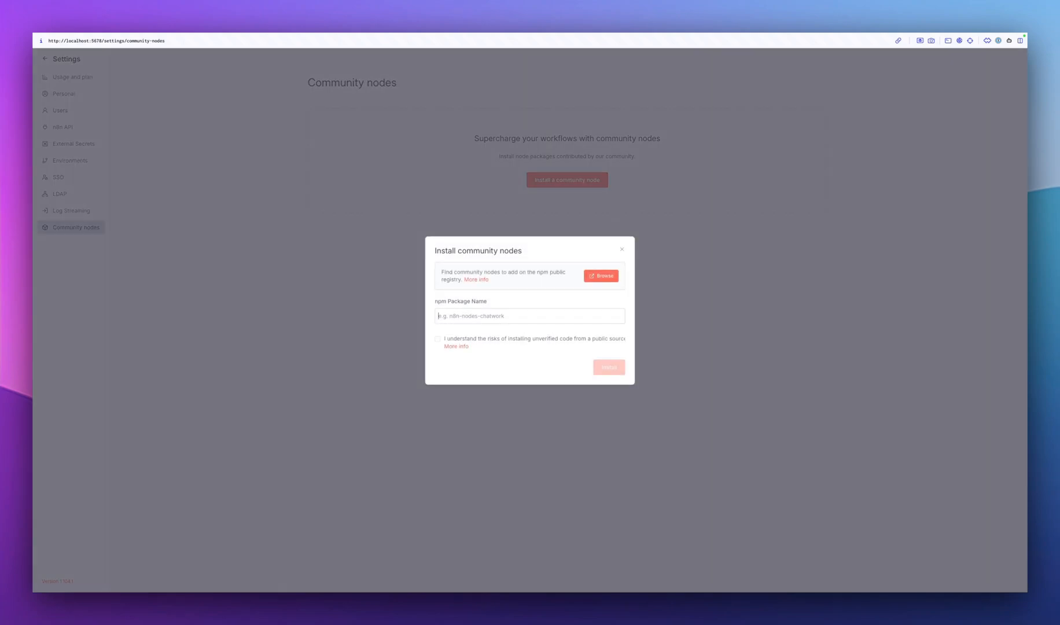
pyautogui.click(529, 316)
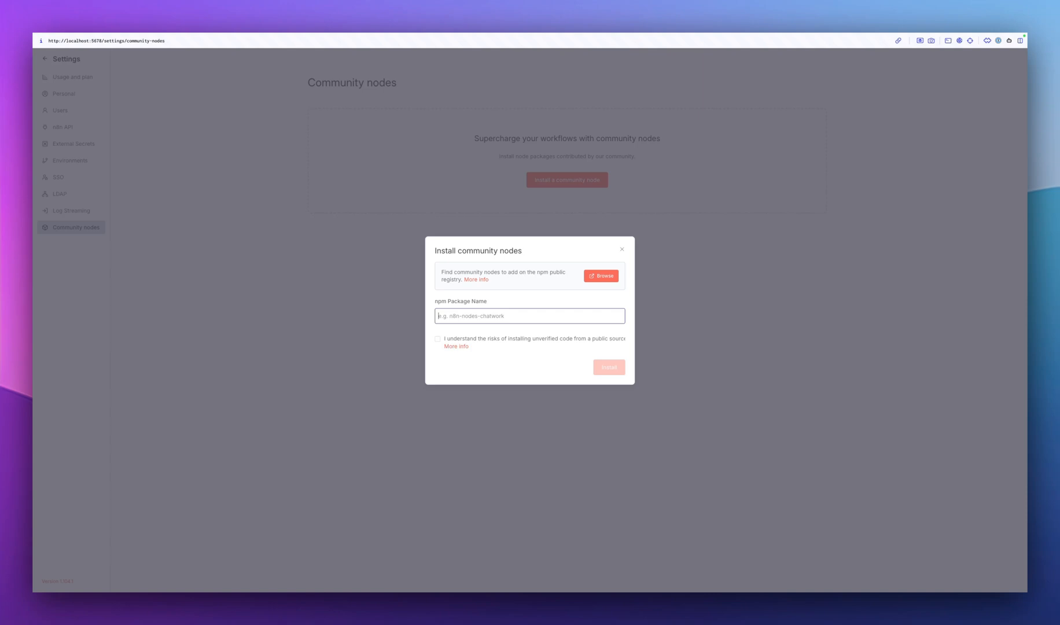
pyautogui.write('n8n-')
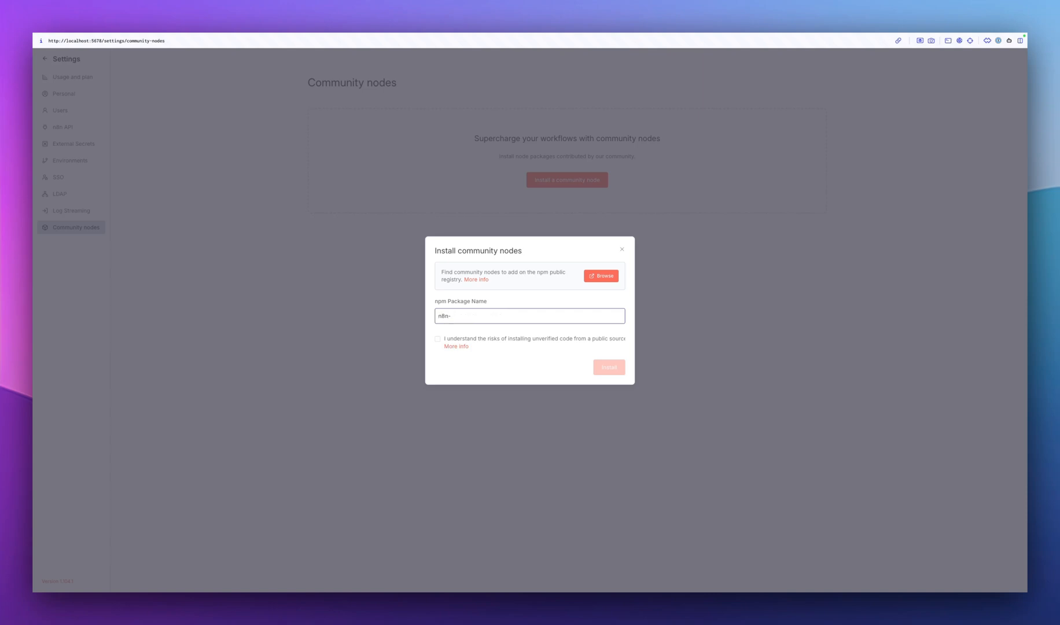
pyautogui.write('nodes-synadia')
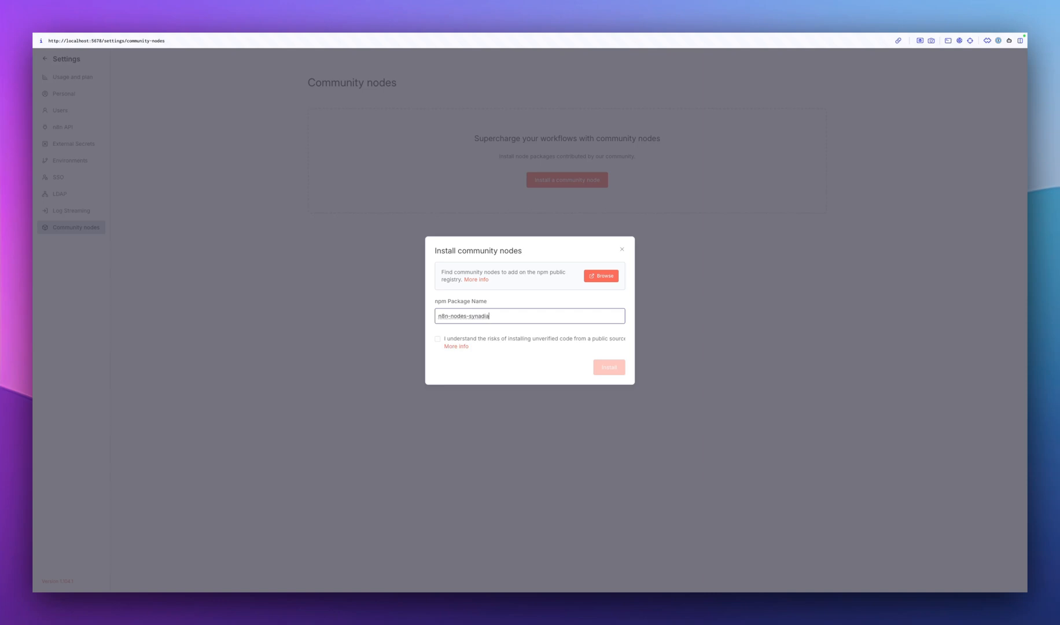
pyautogui.click(437, 339)
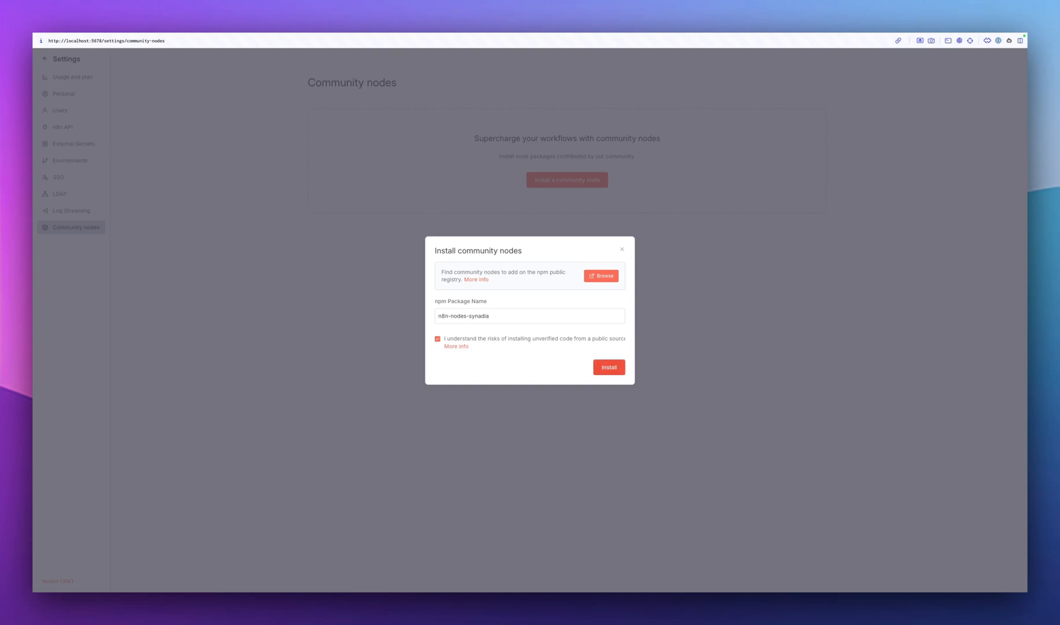
pyautogui.click(607, 367)
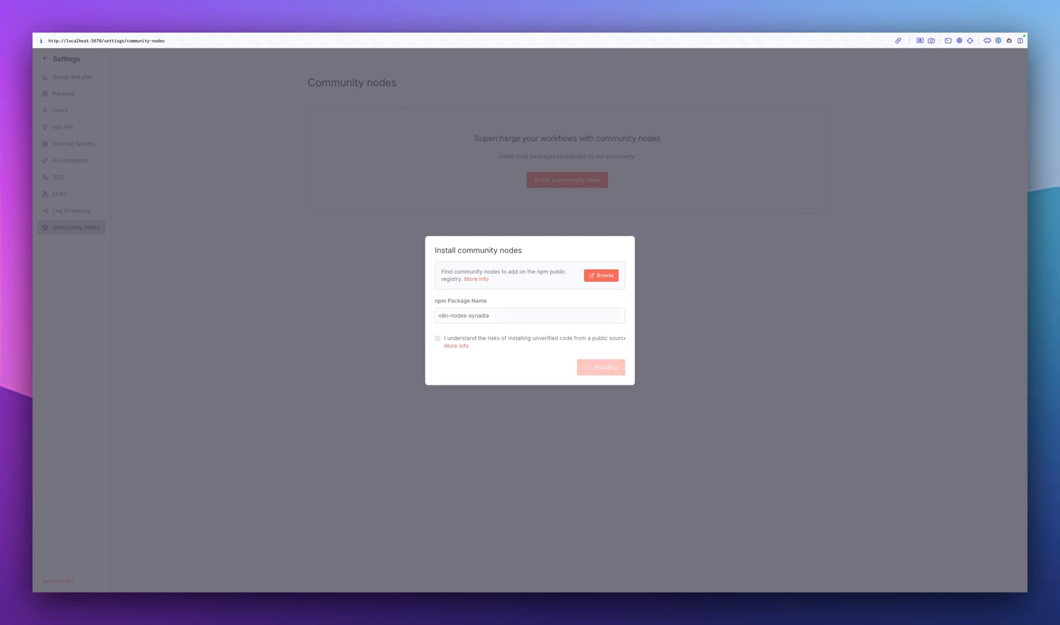
pyautogui.click(601, 366)
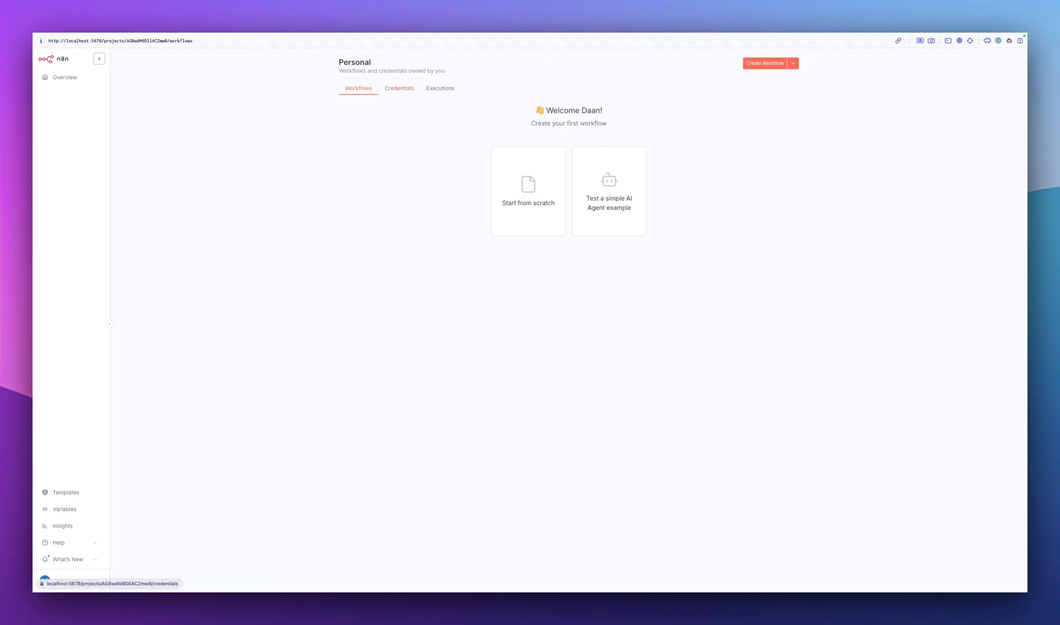
# Add a new NATS API credential from the Credentials tab
pyautogui.click(399, 88)
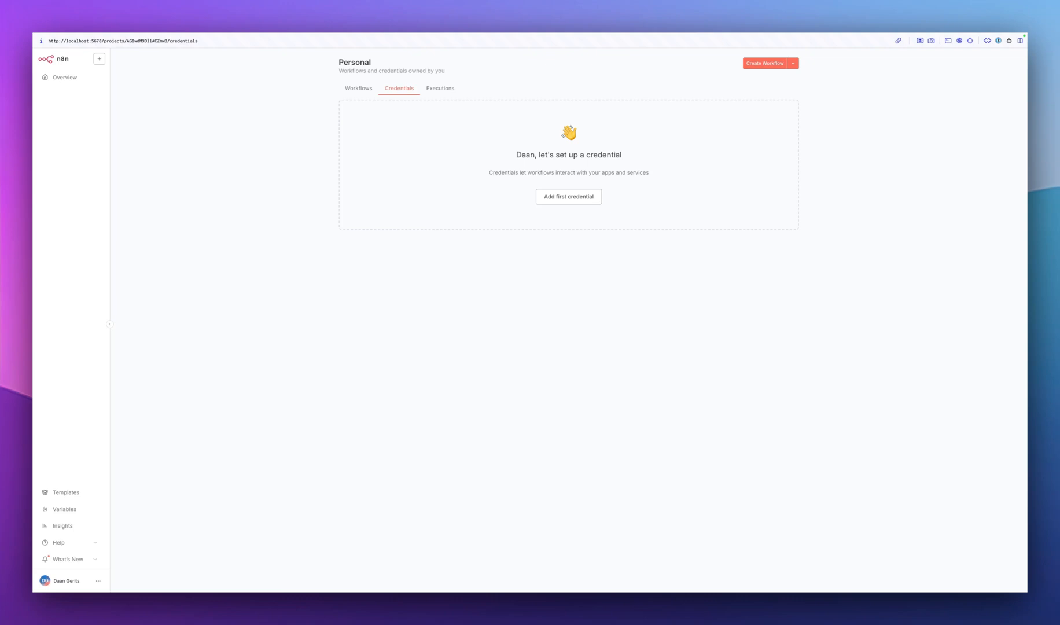
pyautogui.moveTo(568, 196)
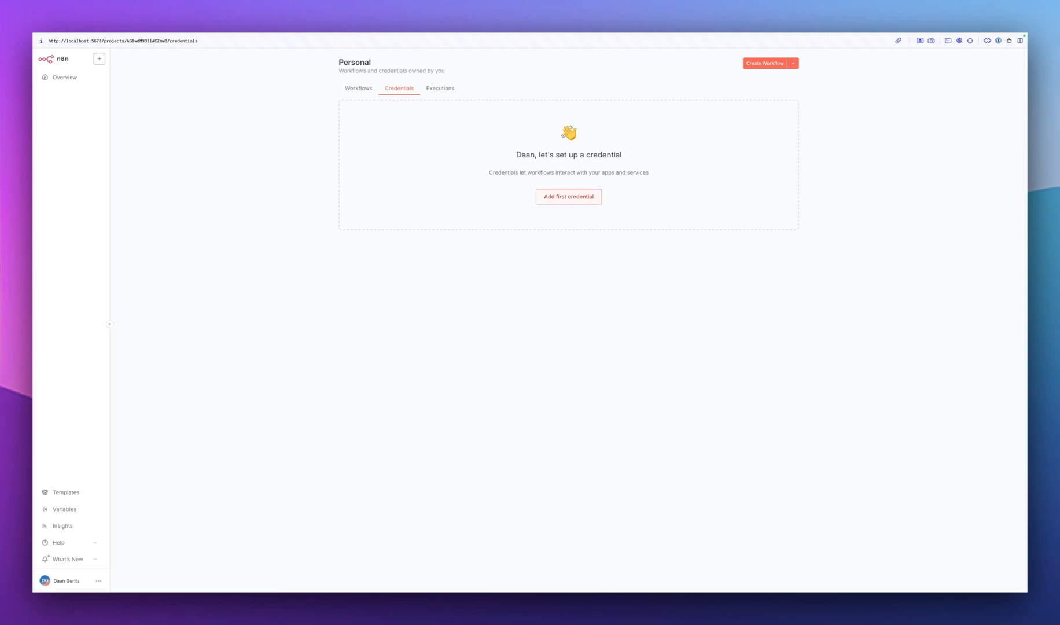
pyautogui.click(569, 197)
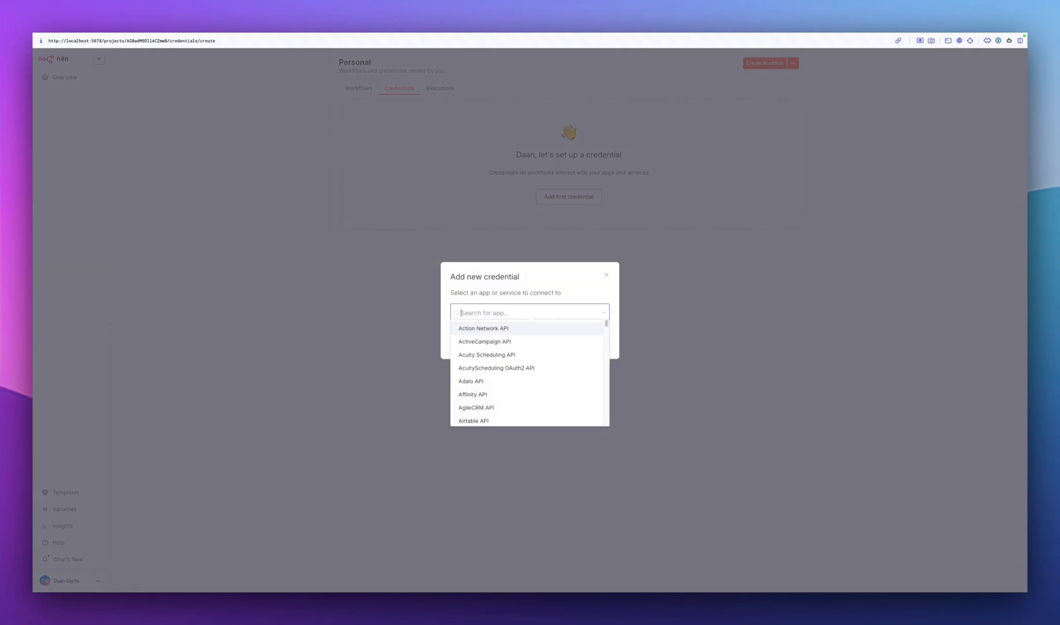
pyautogui.write('NATS API')
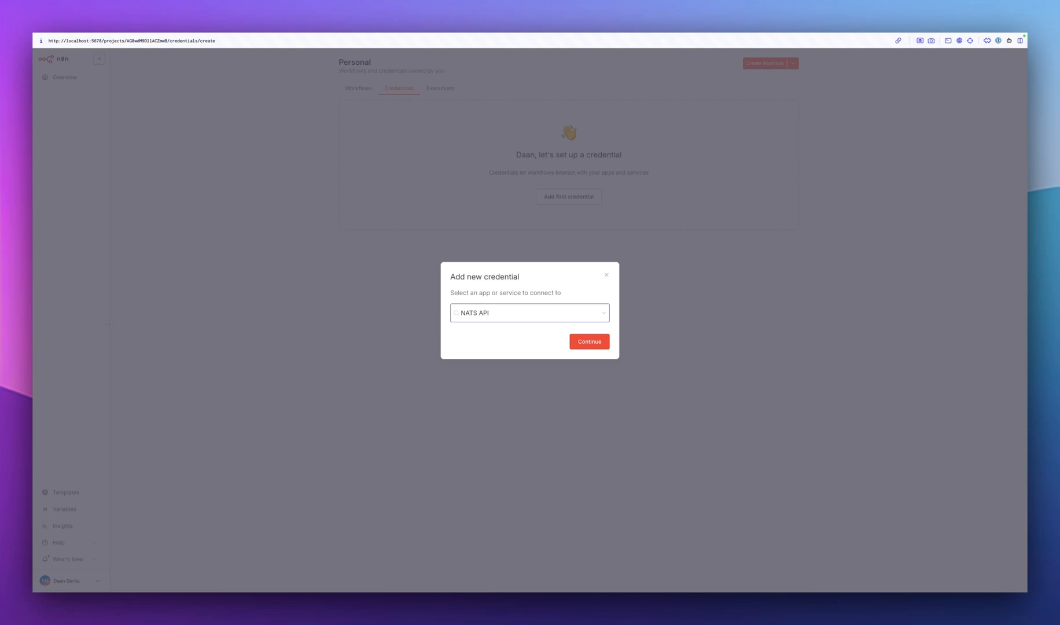
pyautogui.click(587, 341)
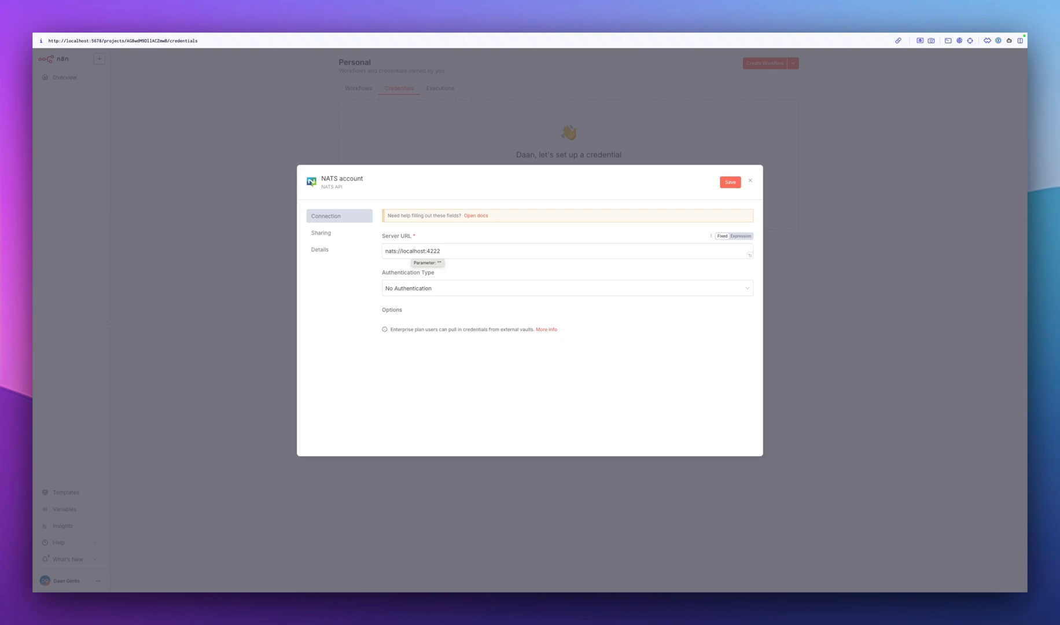
# Point the credential at nats://demo.nats.io:4222, name it NATS Demo, and save
pyautogui.doubleClick(406, 251)
pyautogui.write('demo.nats.i')
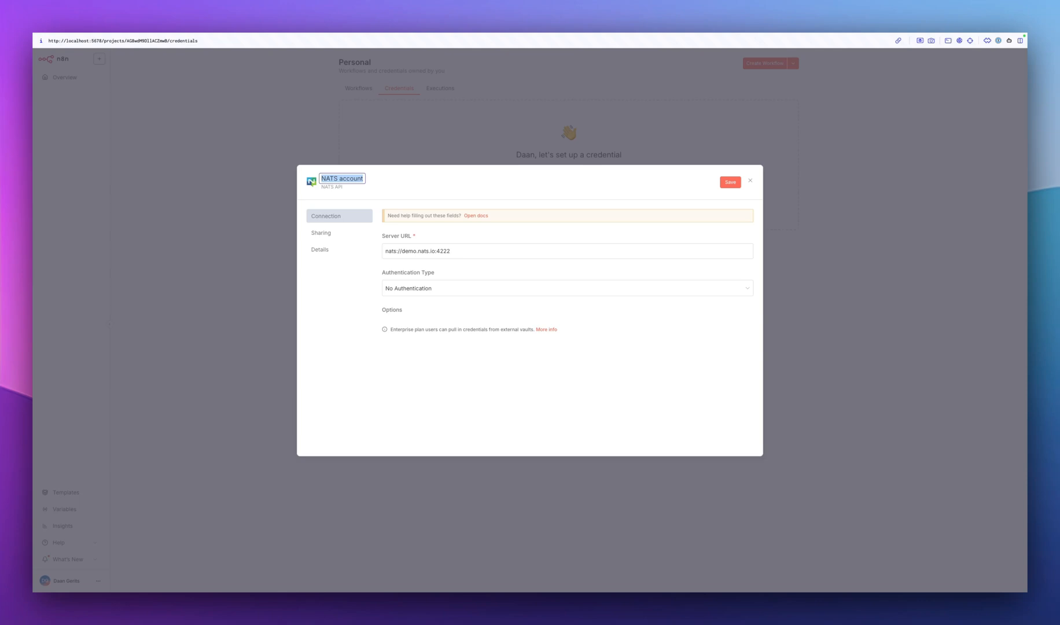
pyautogui.press('Backspace')
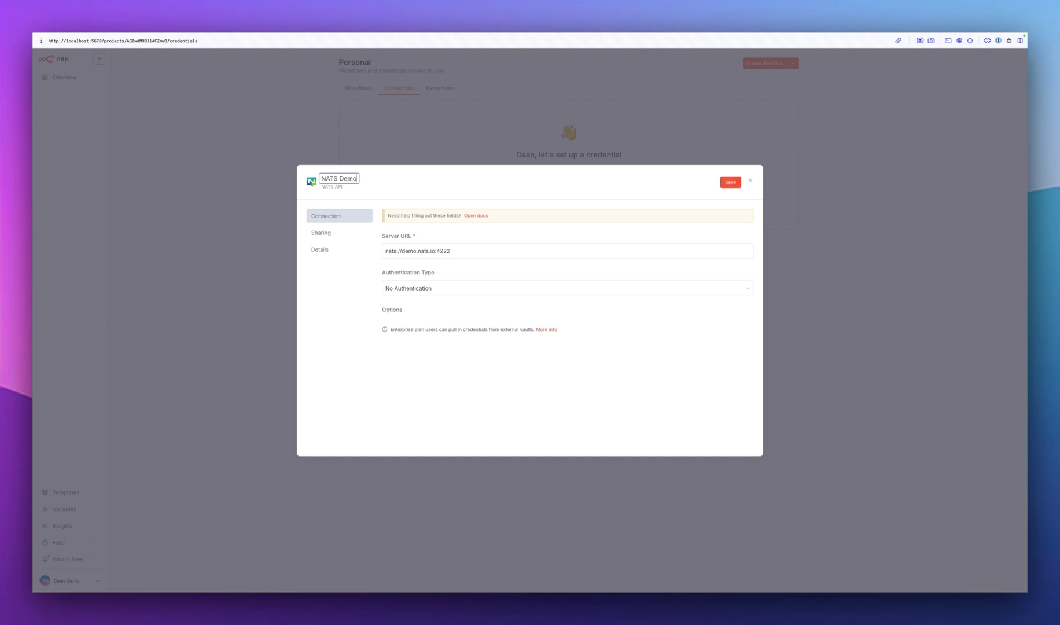
pyautogui.click(729, 182)
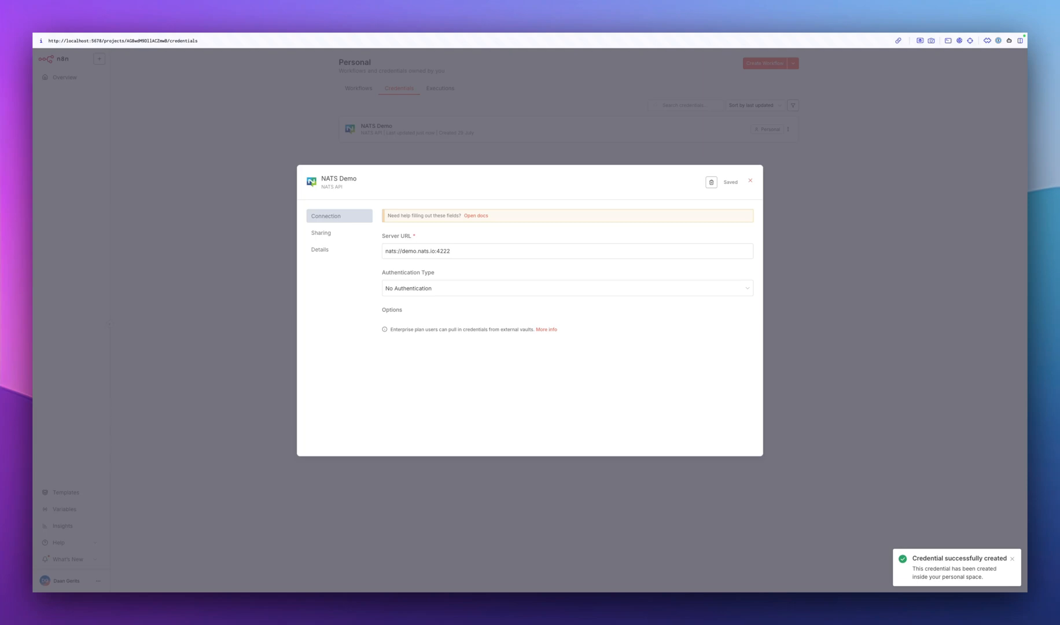
pyautogui.click(749, 181)
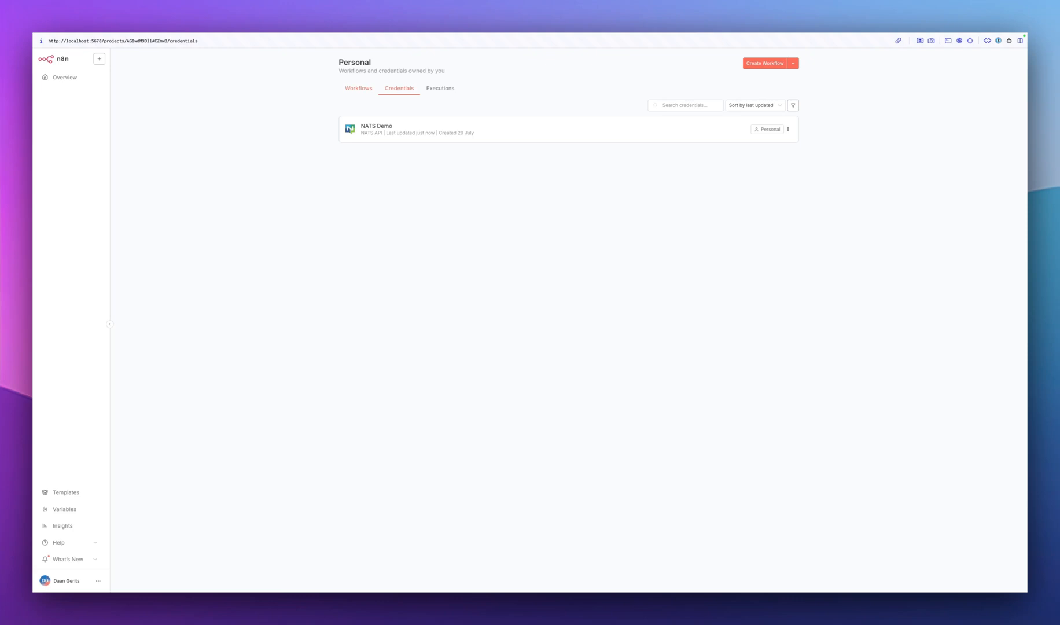
# Create a new workflow whose first step is a NATS Trigger with NATS Demo on listener.*
pyautogui.click(358, 88)
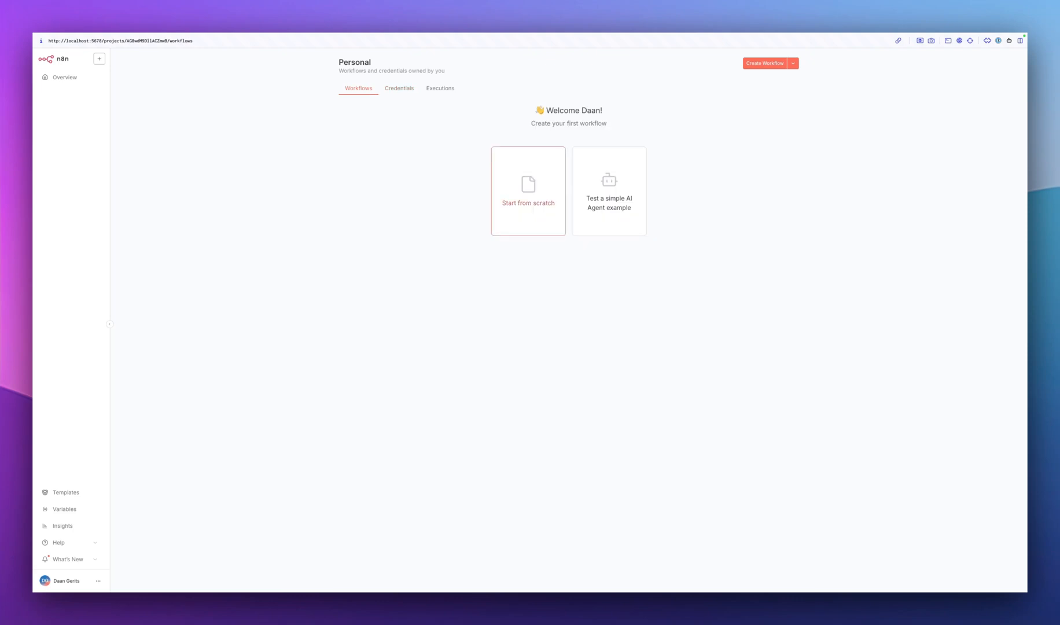
pyautogui.click(528, 191)
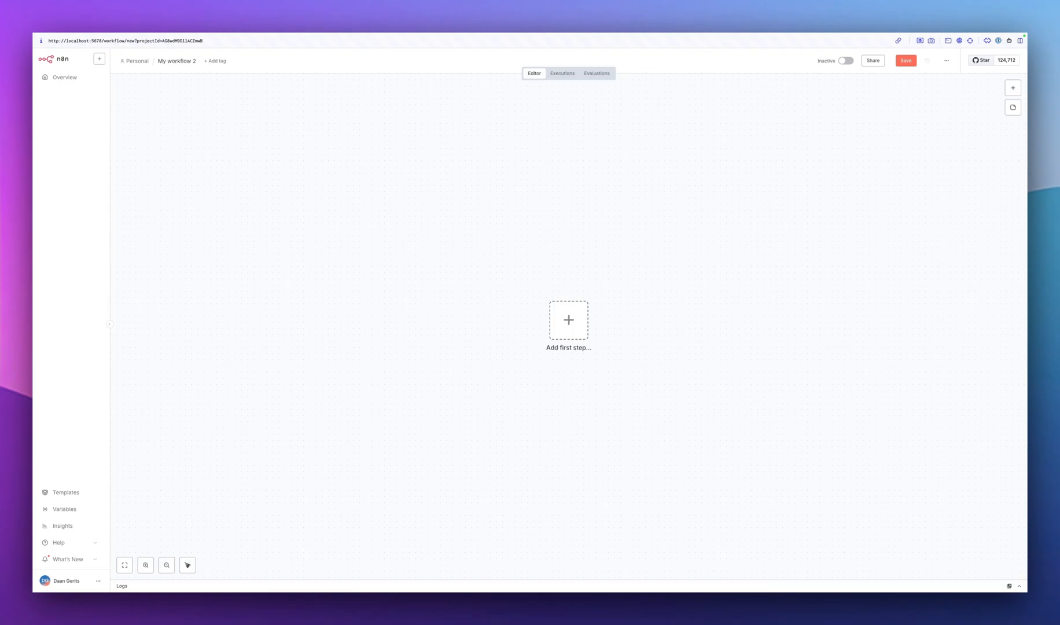
pyautogui.click(568, 319)
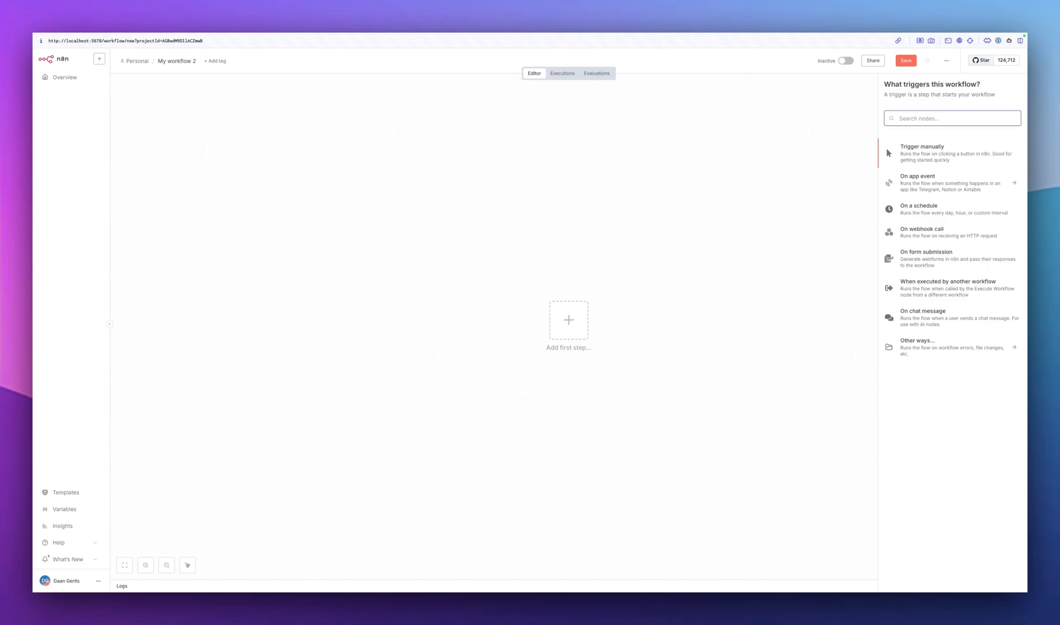
pyautogui.write('nats')
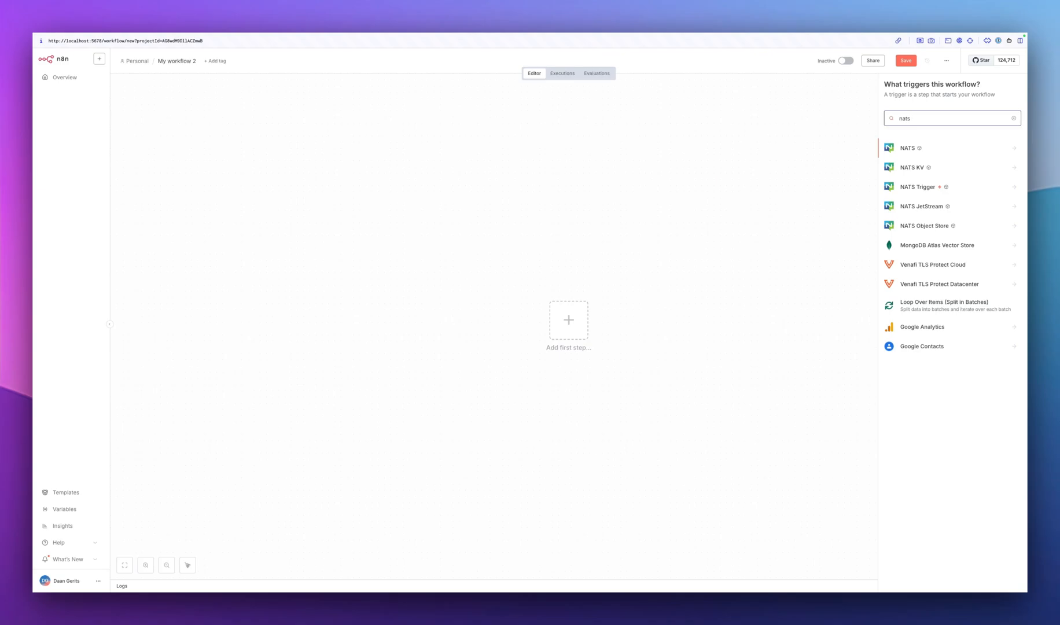
pyautogui.click(907, 147)
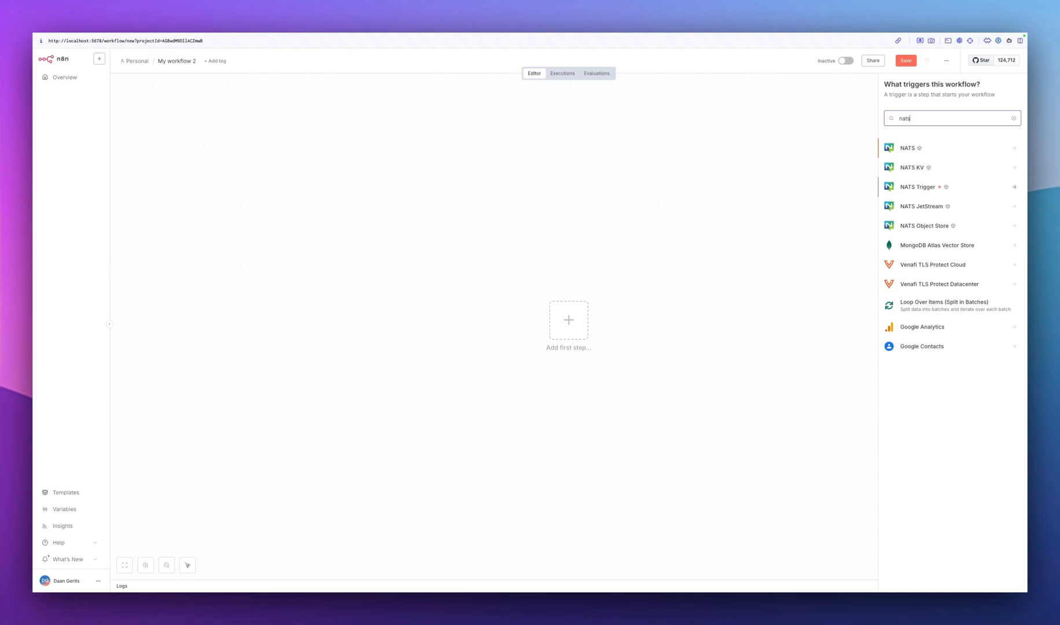
pyautogui.click(917, 187)
pyautogui.write('listener.*')
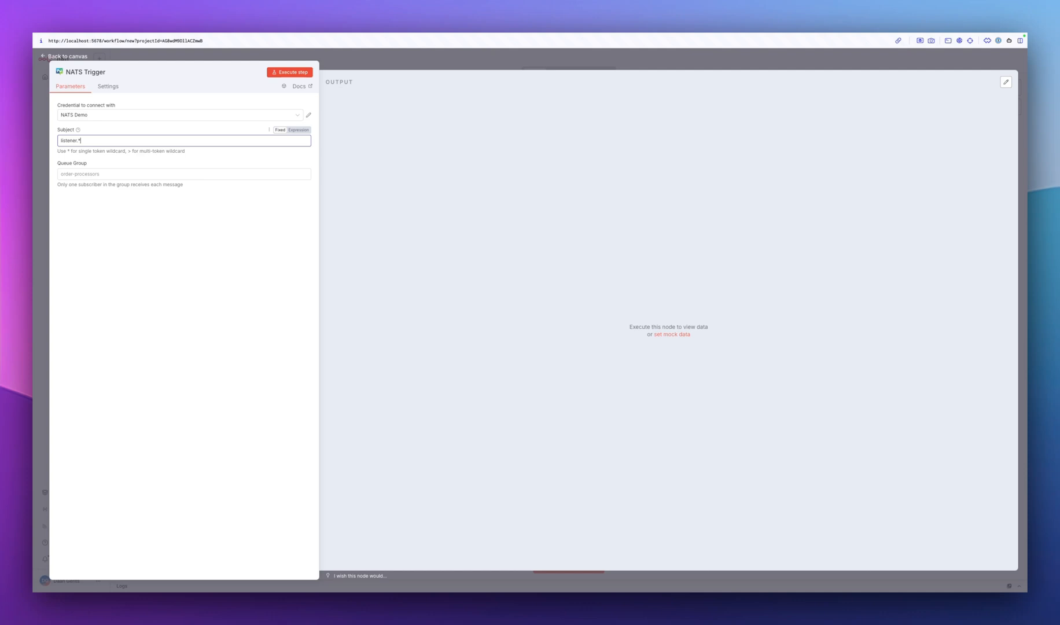
# Add a NATS node after the NATS Trigger on the canvas
pyautogui.click(290, 72)
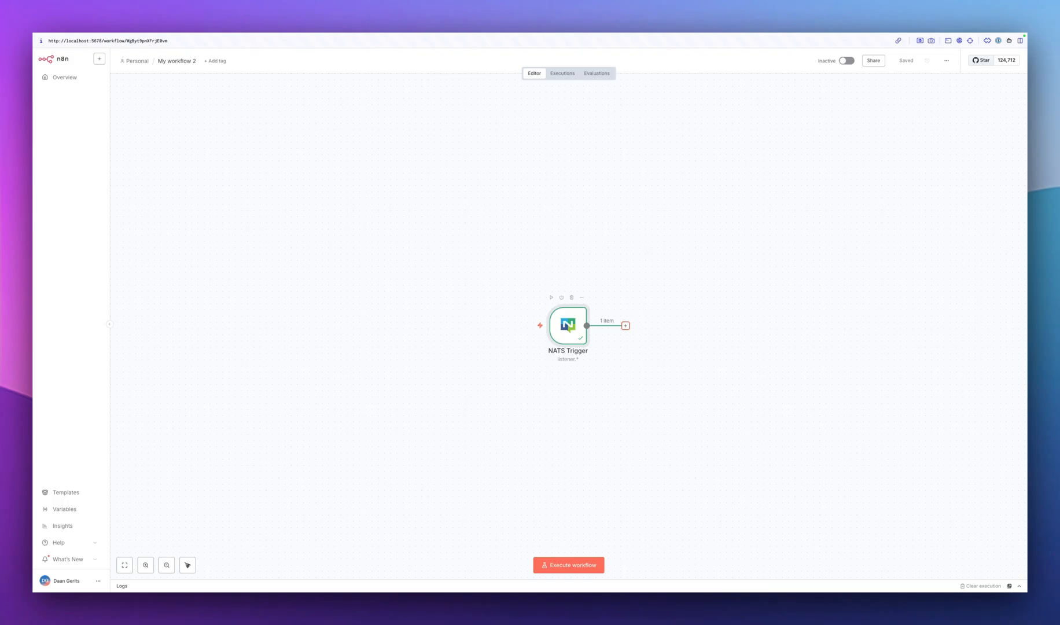
pyautogui.click(623, 325)
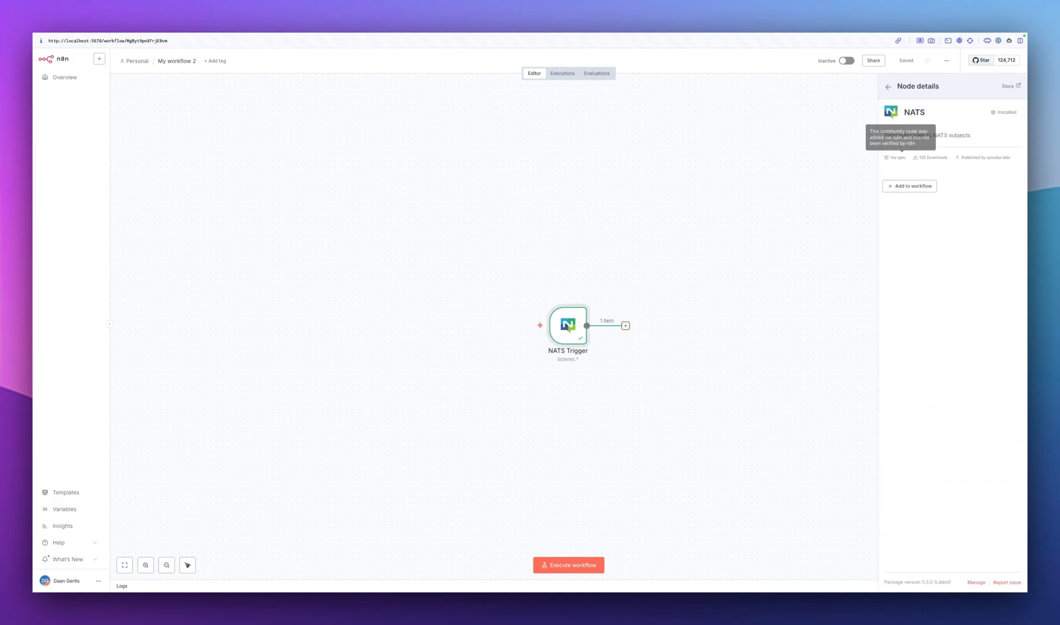
pyautogui.doubleClick(568, 325)
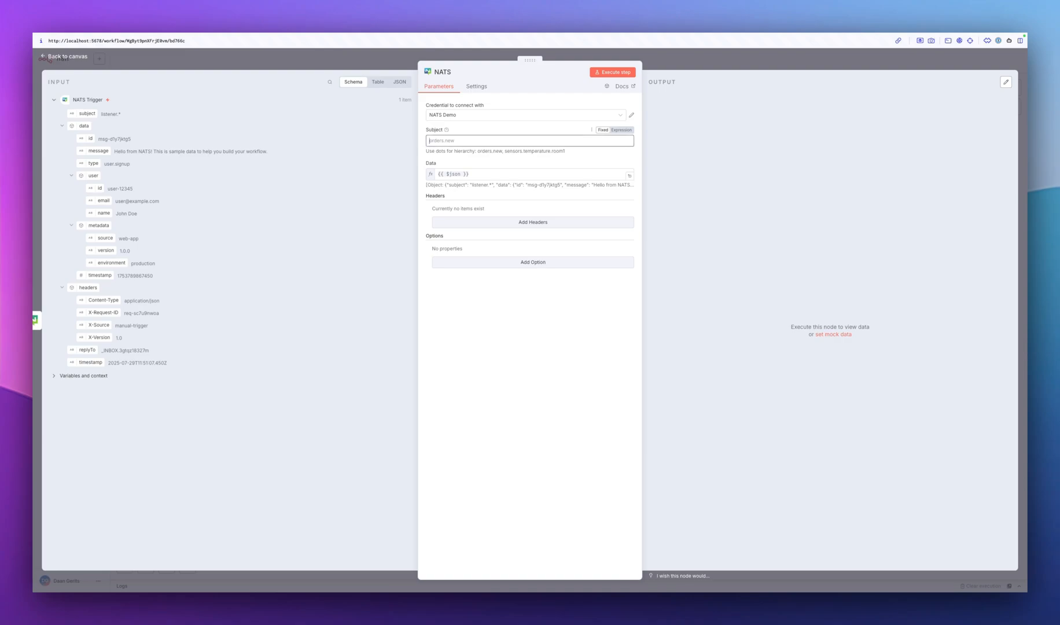
# Enter a subject starting with 'received' for the NATS node
pyautogui.write('received')
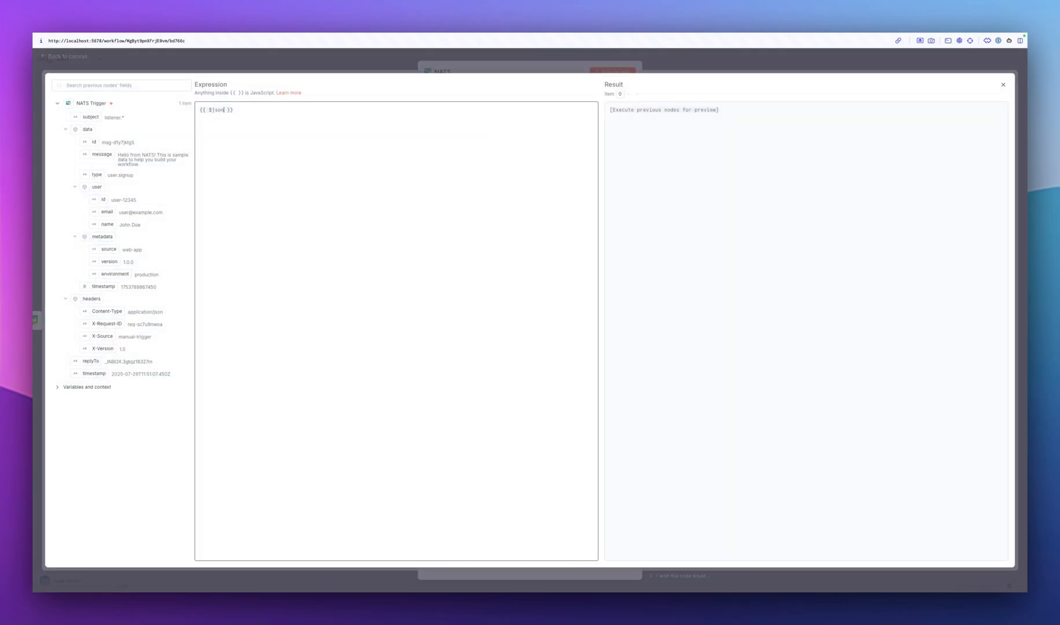
# Change the Data expression to {{ $json.toJsonString() }}
pyautogui.write('.toJson')
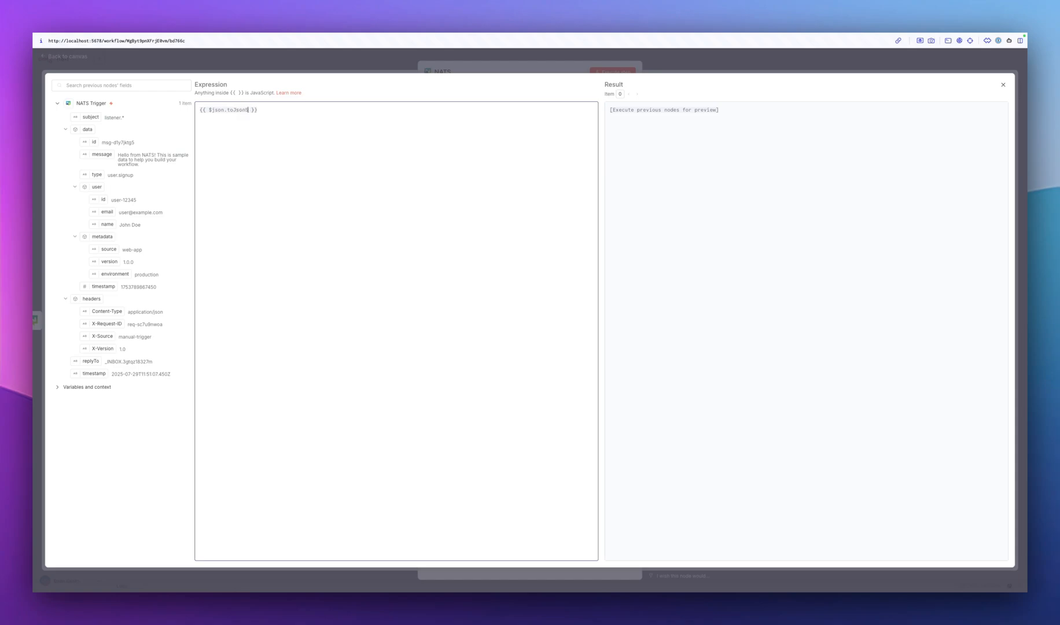
pyautogui.write('String()')
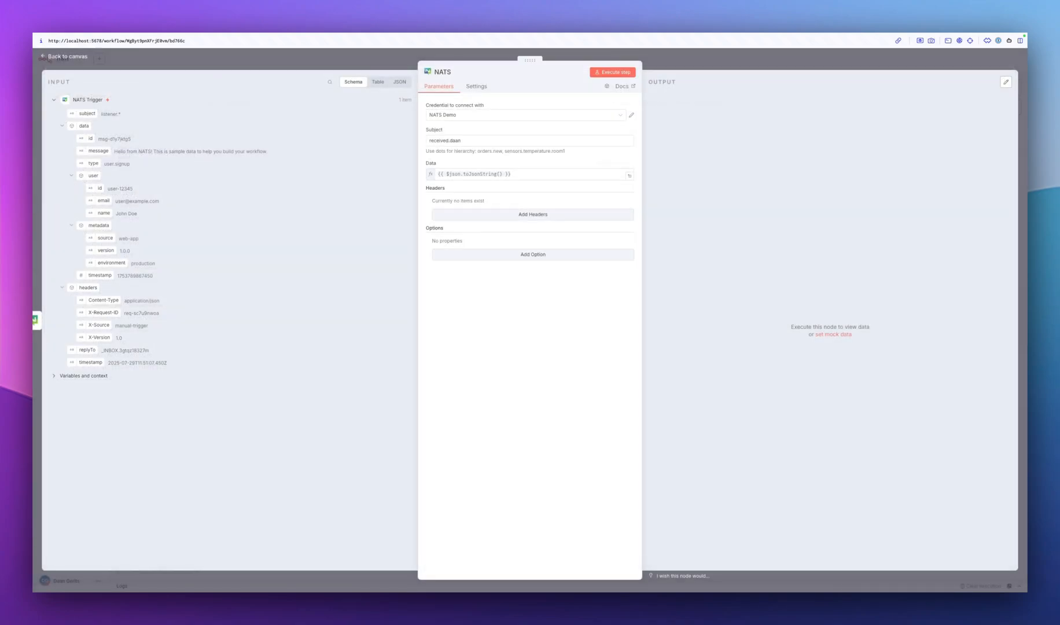
# Execute the NATS publish step and go back to the canvas
pyautogui.click(611, 72)
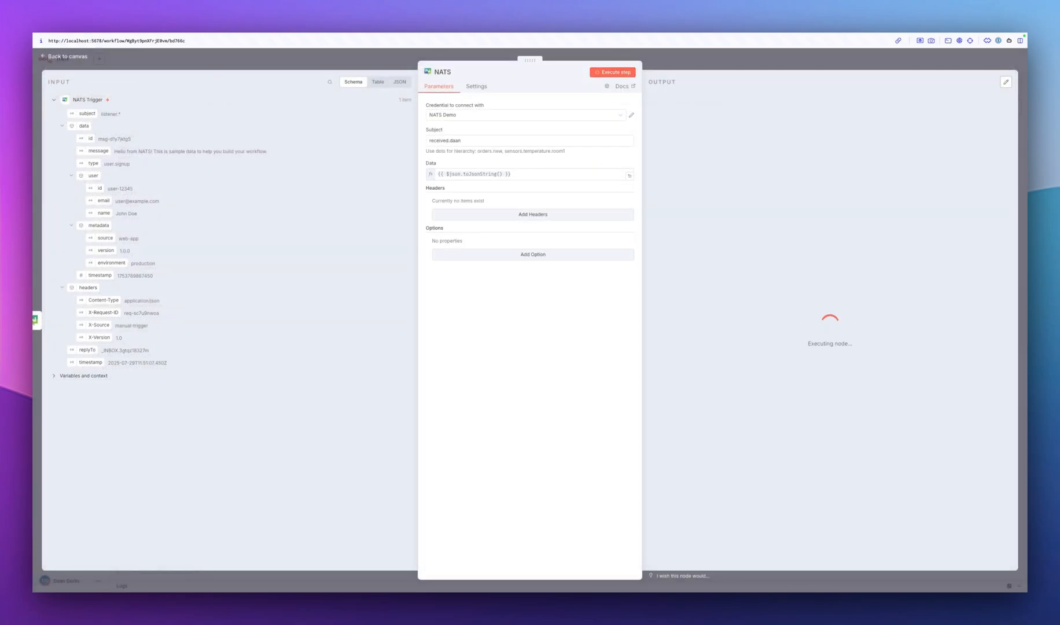
pyautogui.click(614, 72)
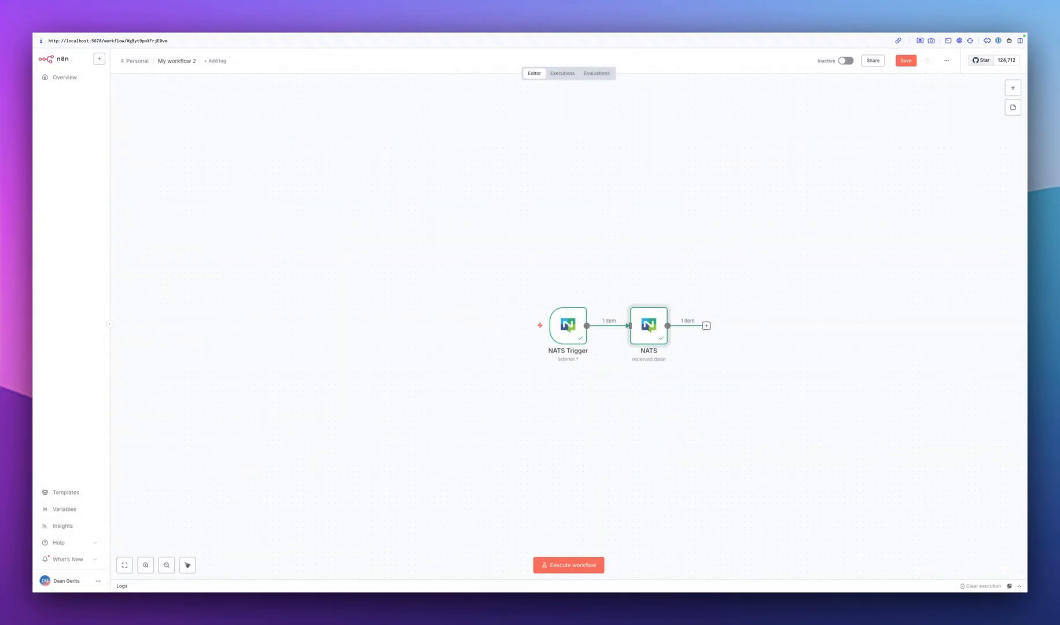
# Save the NATS Trigger-to-NATS workflow and switch it to Active
pyautogui.click(905, 60)
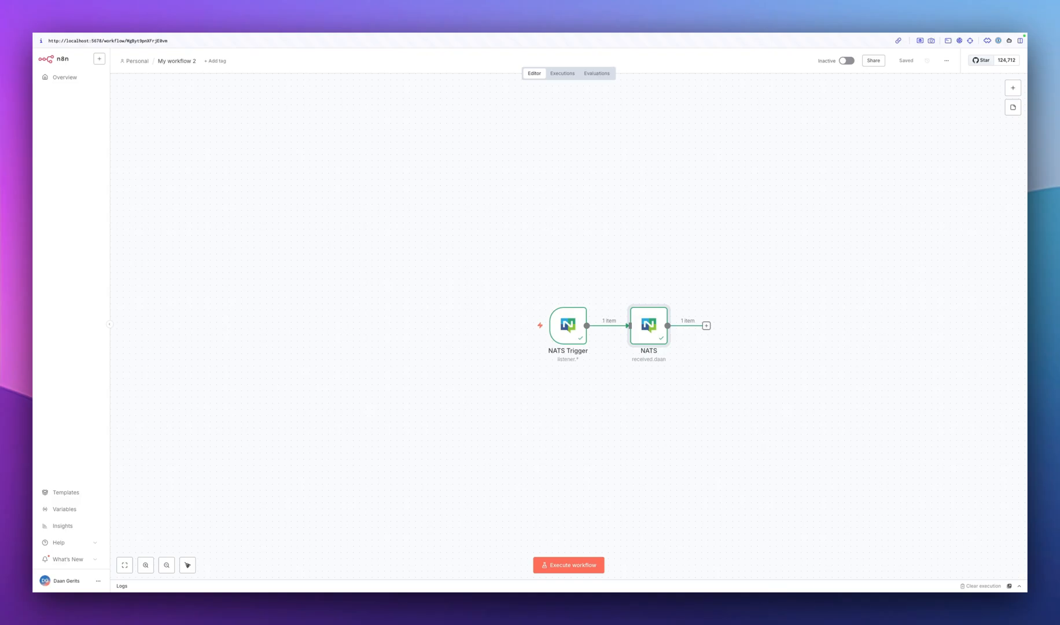
pyautogui.click(846, 60)
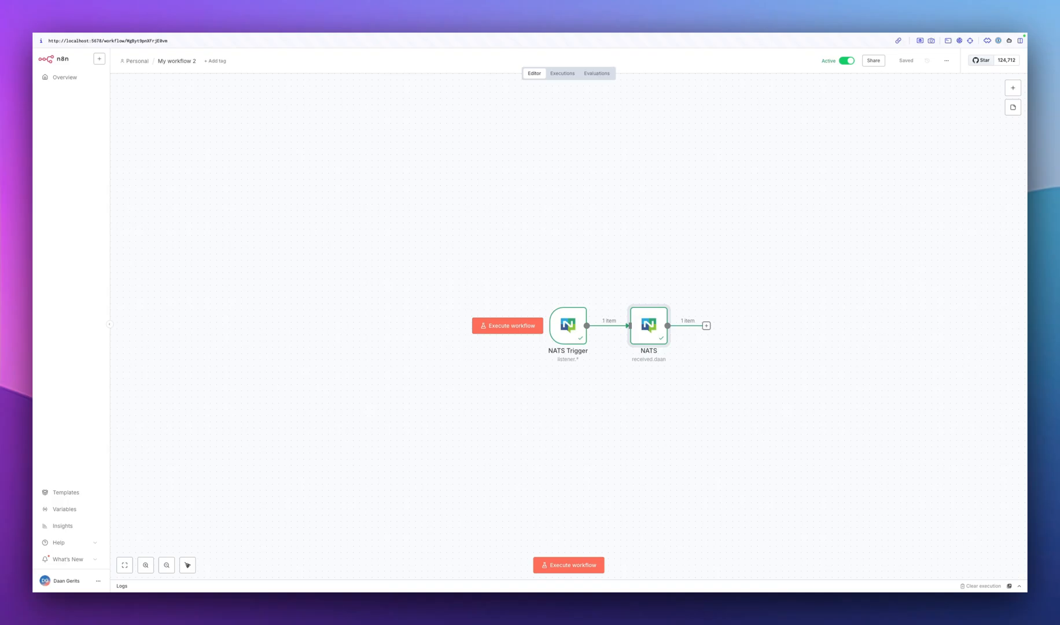
pyautogui.moveTo(567, 324)
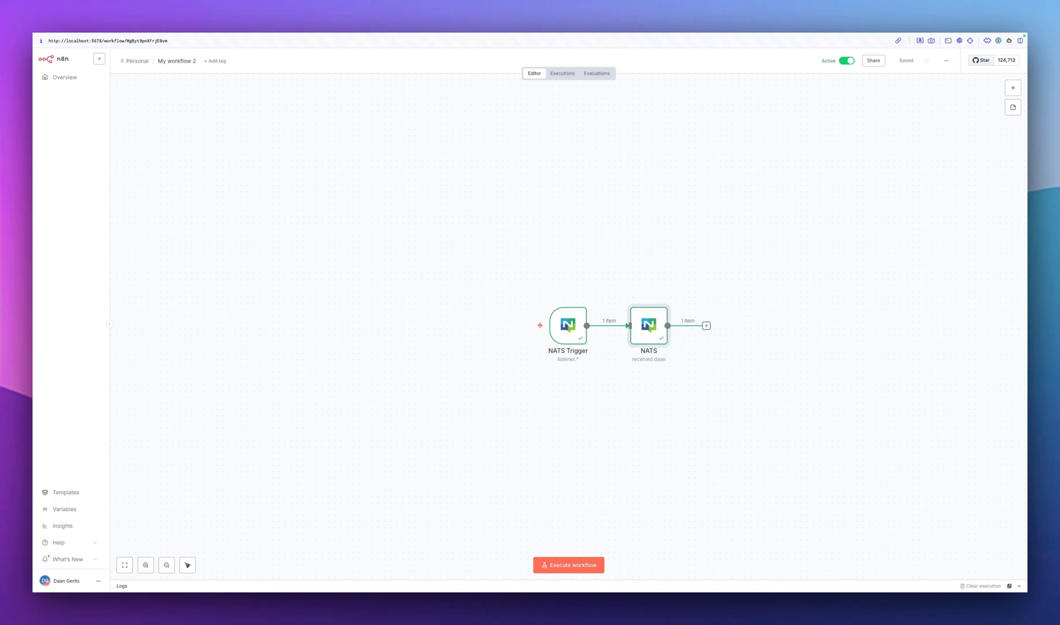
pyautogui.moveTo(648, 325)
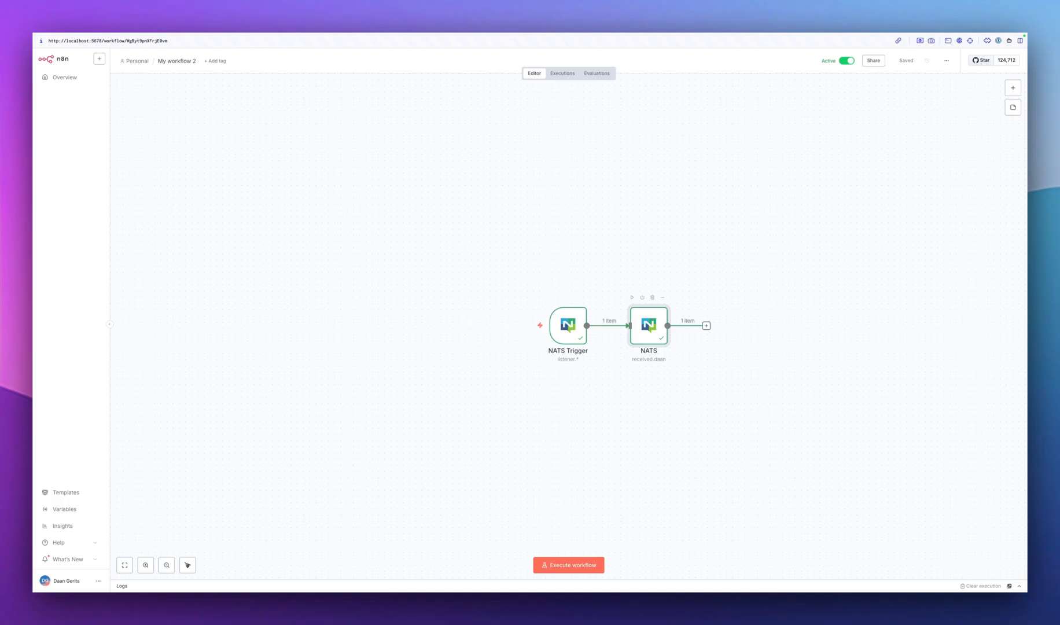